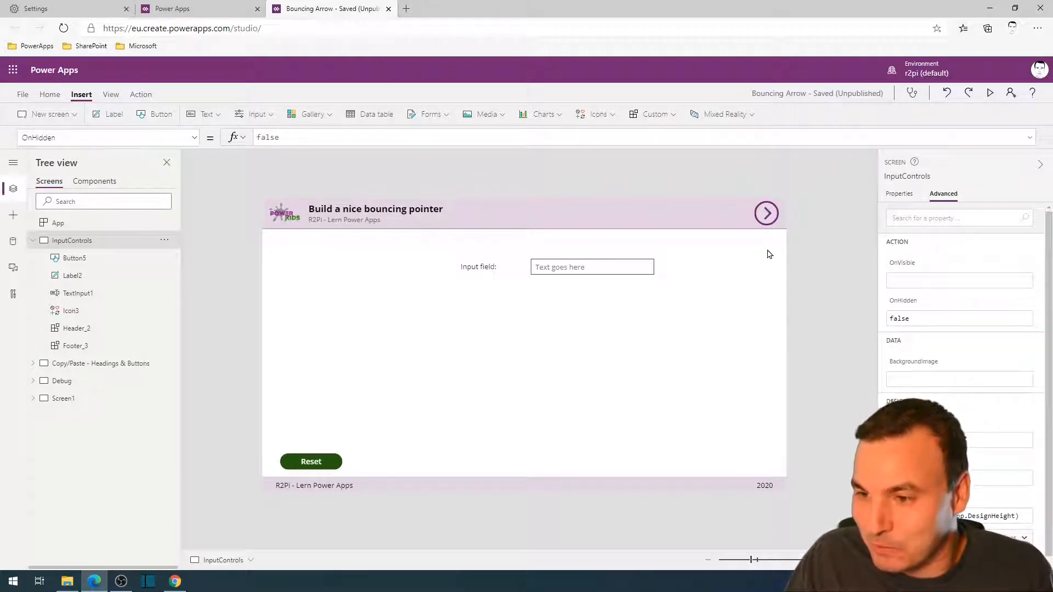
pyautogui.moveTo(775, 228)
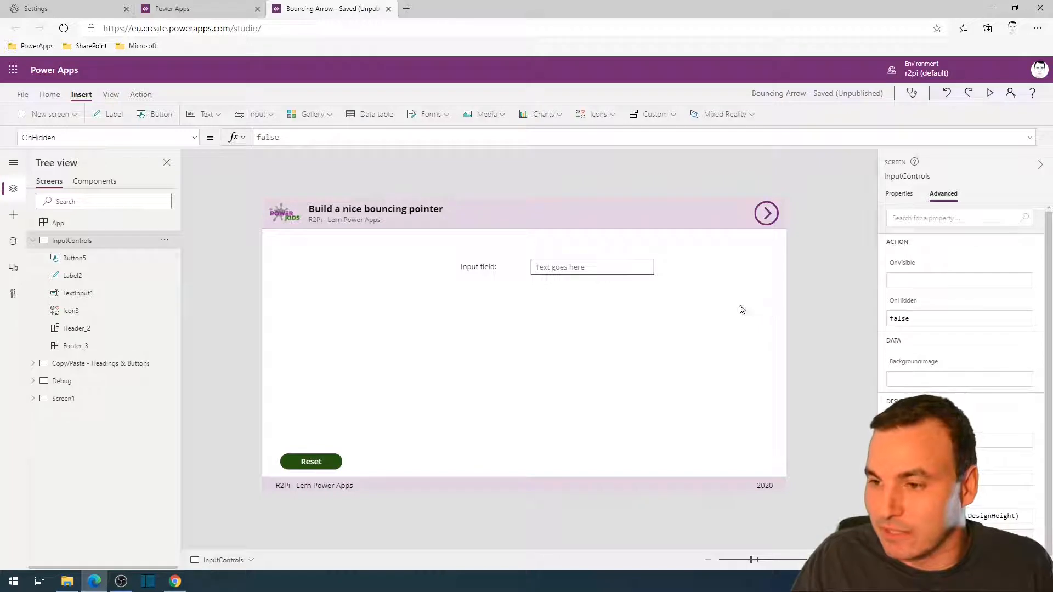
pyautogui.moveTo(618, 277)
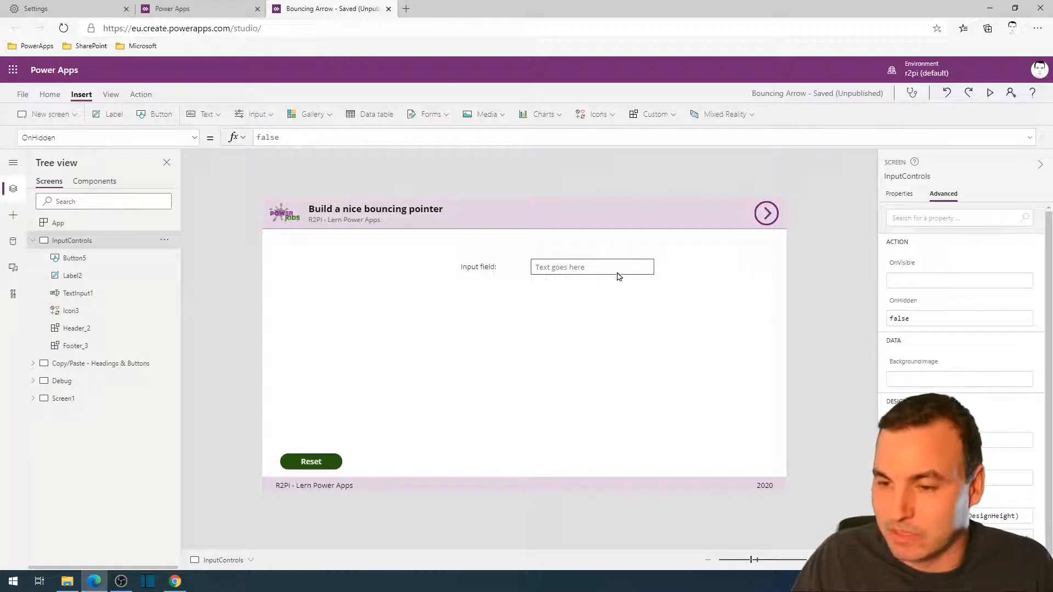
pyautogui.moveTo(613, 275)
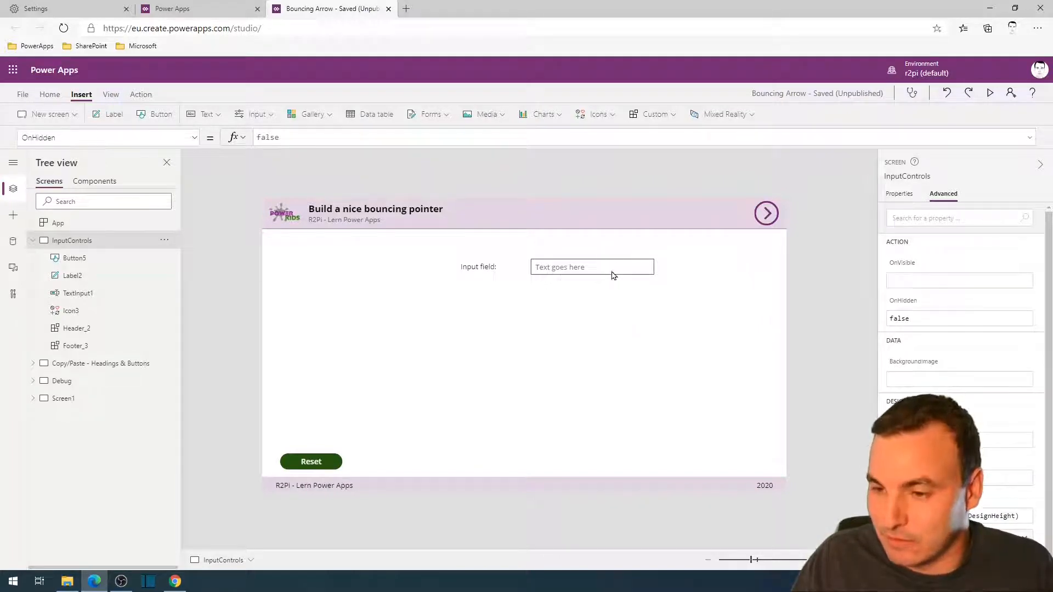
pyautogui.moveTo(762, 309)
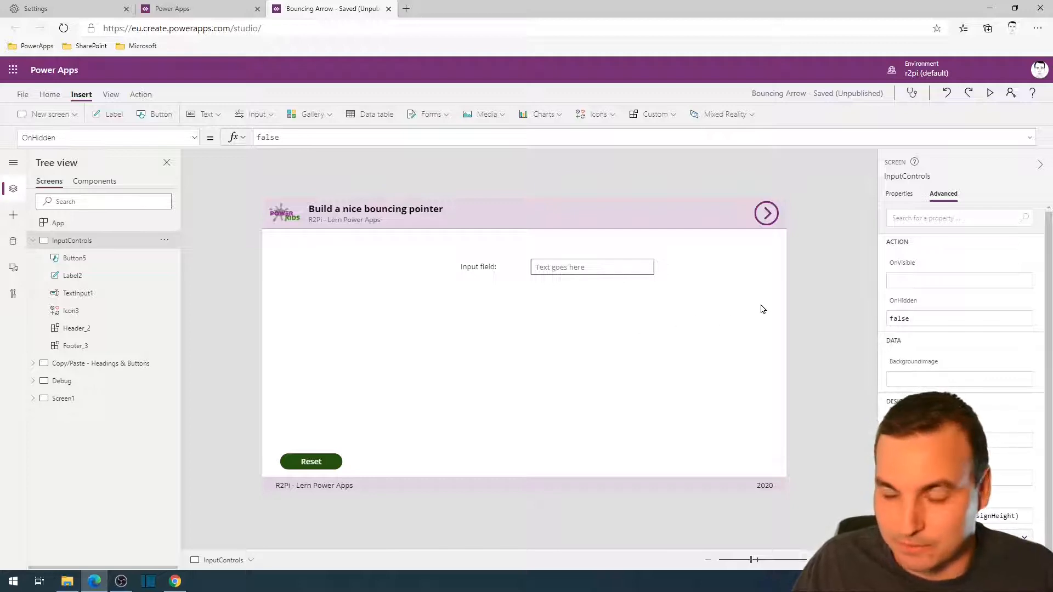
# Insert an Arrow up icon and drag it to the screen's right edge beside the input field
pyautogui.click(595, 113)
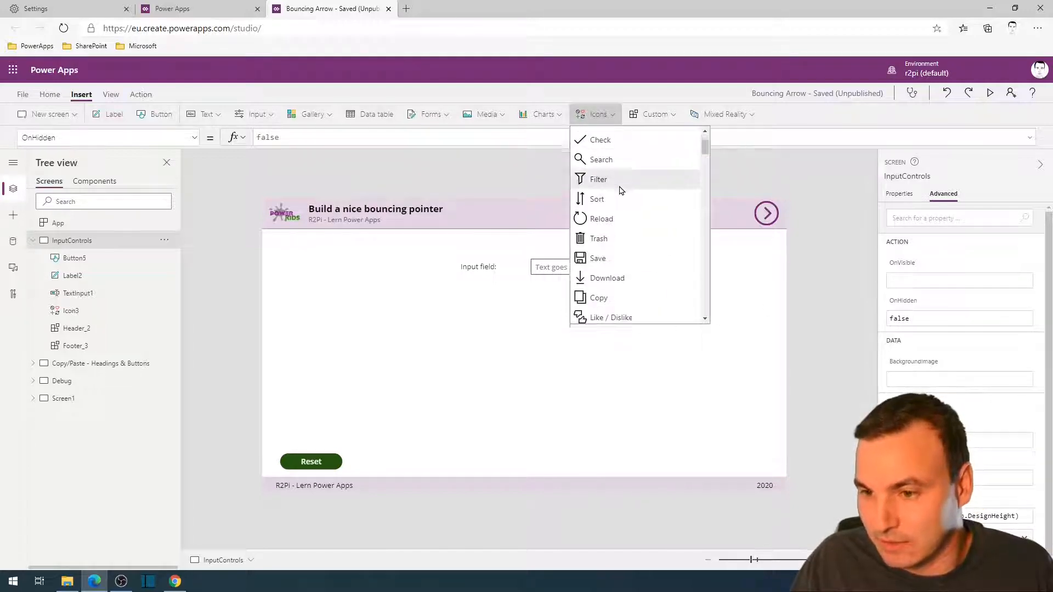
pyautogui.scroll(-3)
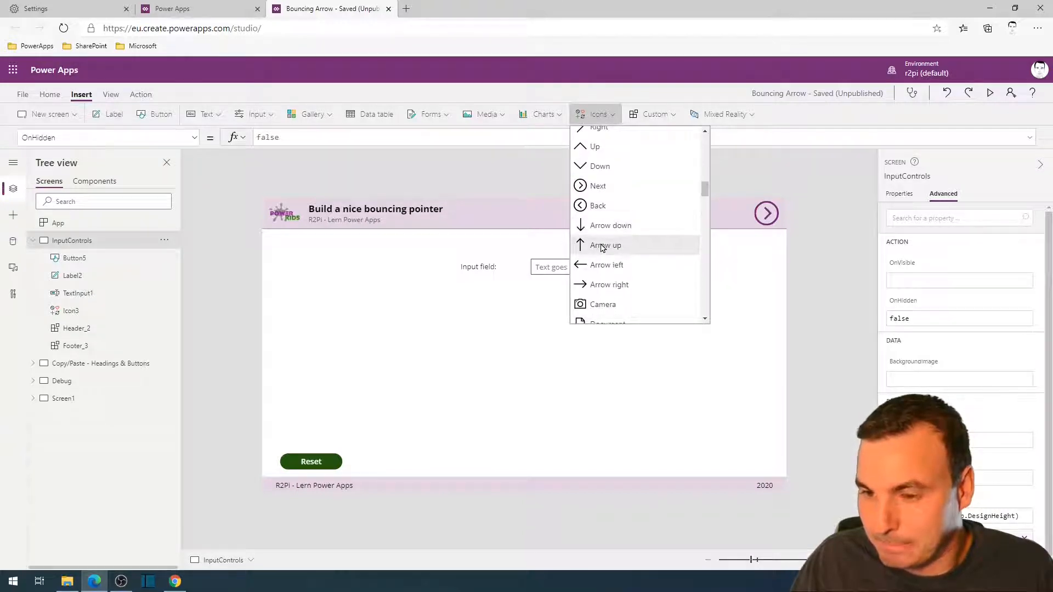
pyautogui.click(605, 245)
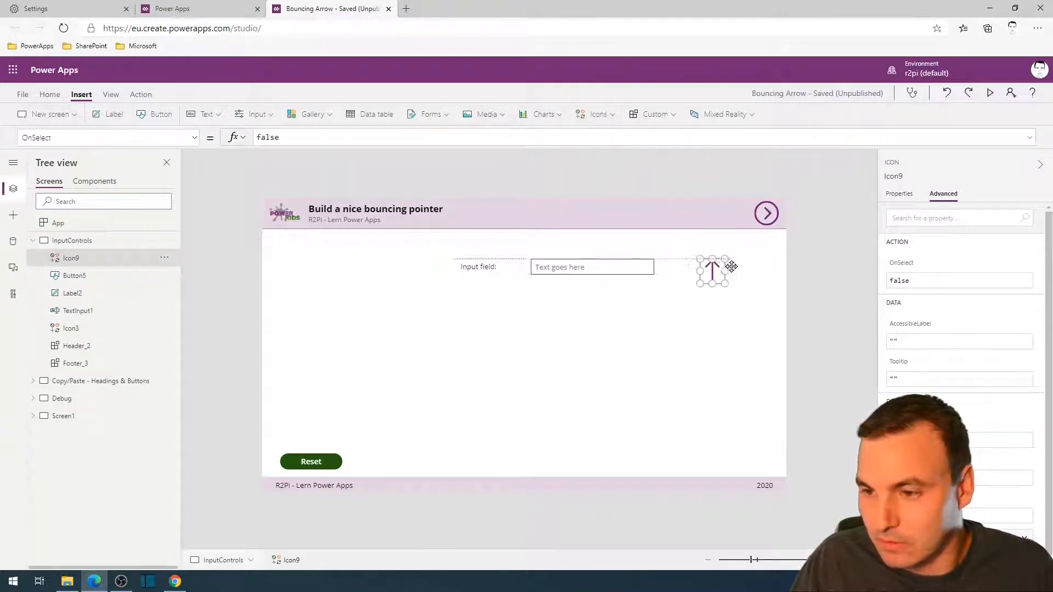
pyautogui.moveTo(712, 268); pyautogui.dragTo(766, 275)
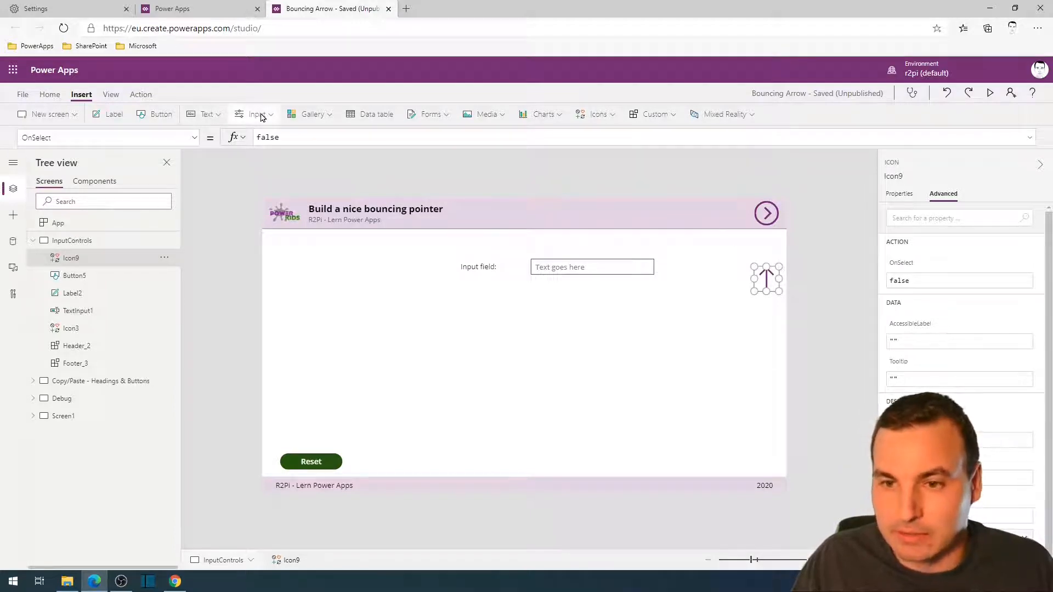
# Insert a Timer and drag it to the lower right of the screen
pyautogui.click(257, 113)
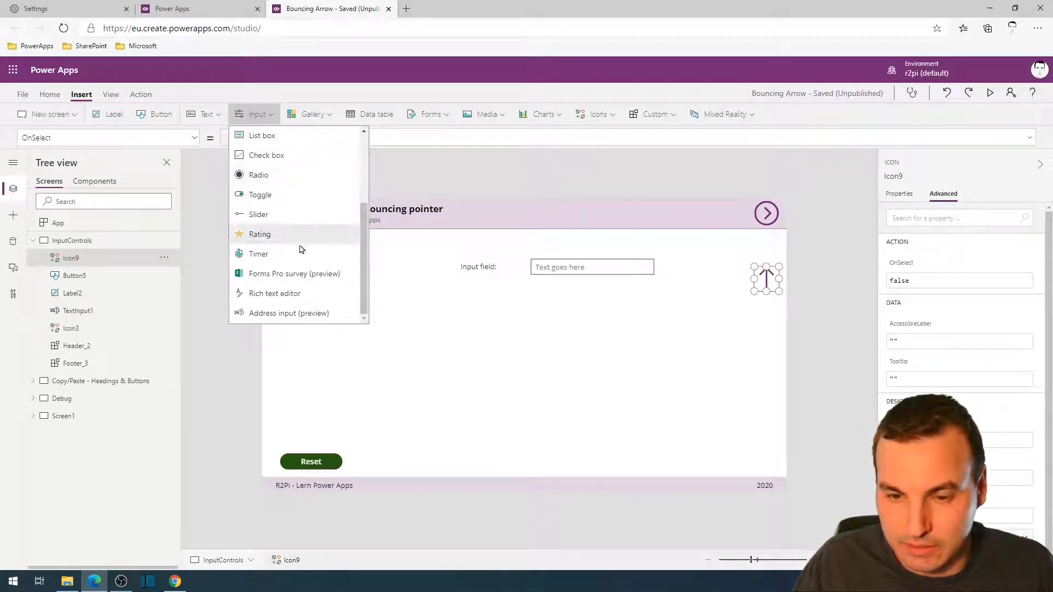
pyautogui.click(258, 254)
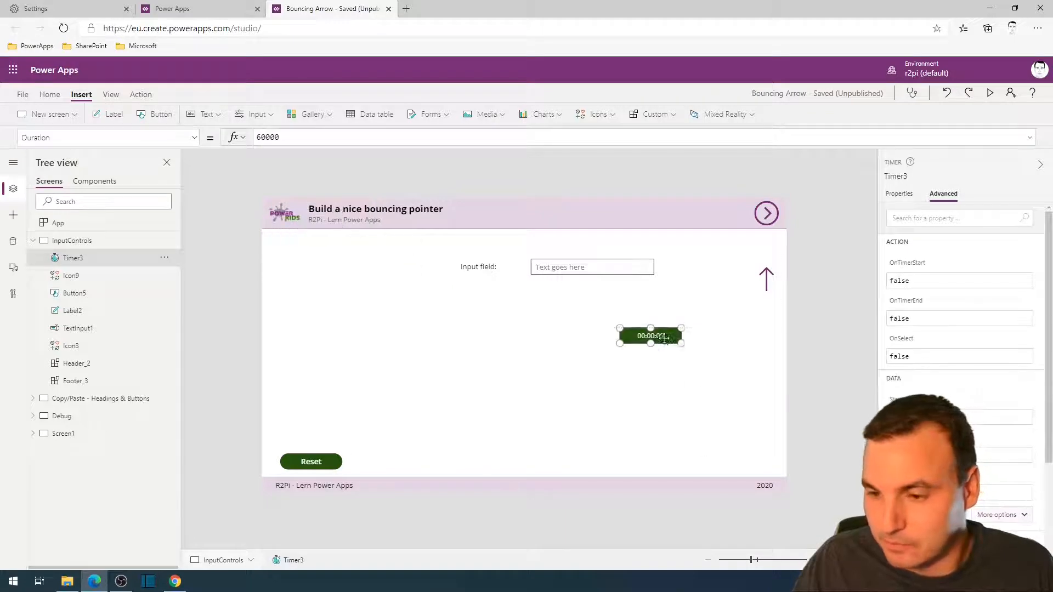
pyautogui.moveTo(650, 336); pyautogui.dragTo(745, 395)
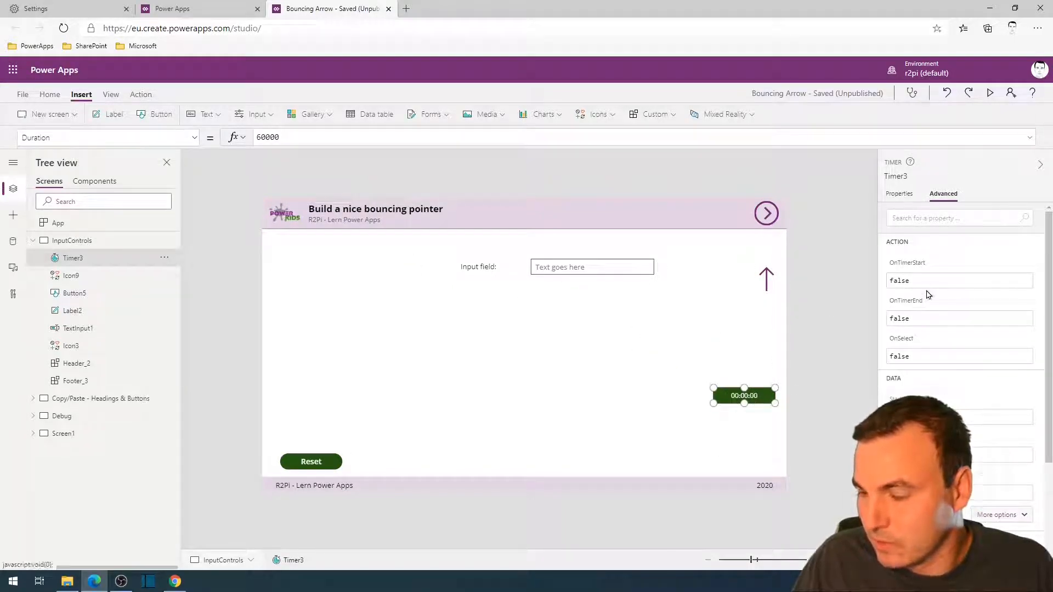
# Set the timer to repeat and give it a duration of 1000
pyautogui.click(900, 193)
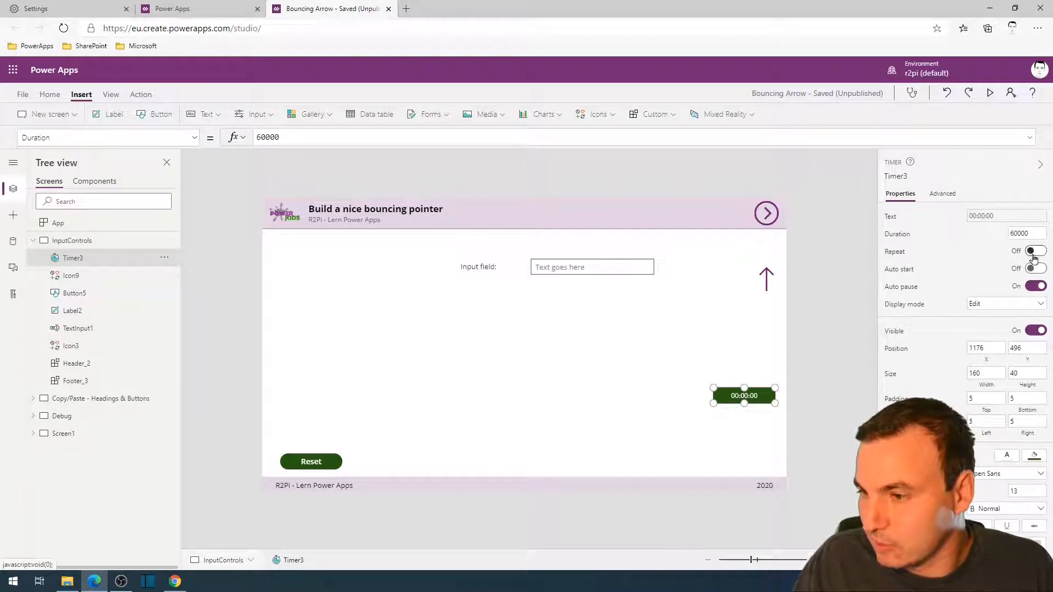
pyautogui.click(1035, 251)
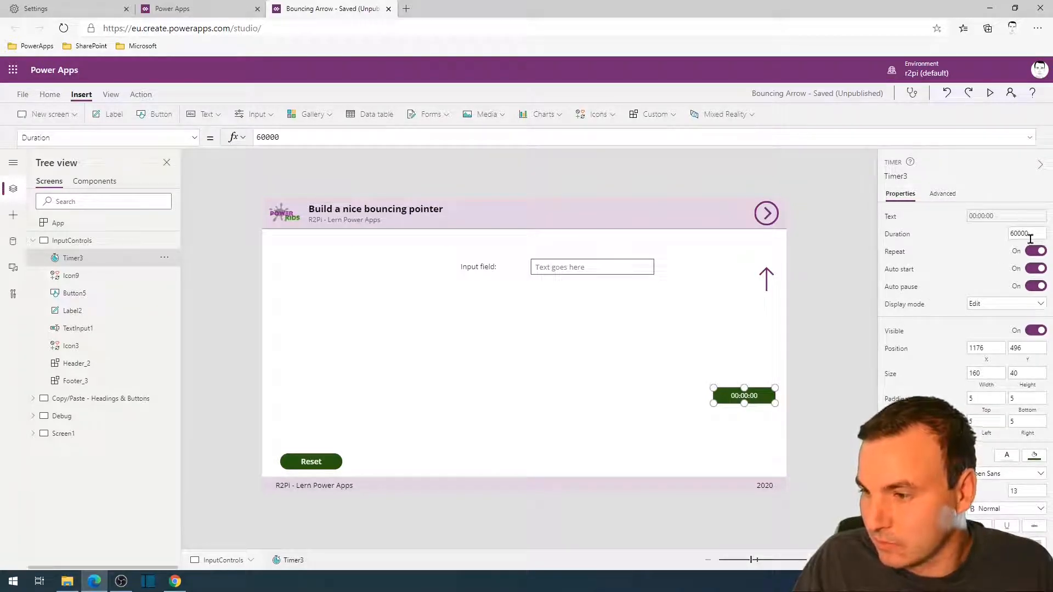
pyautogui.click(1005, 234)
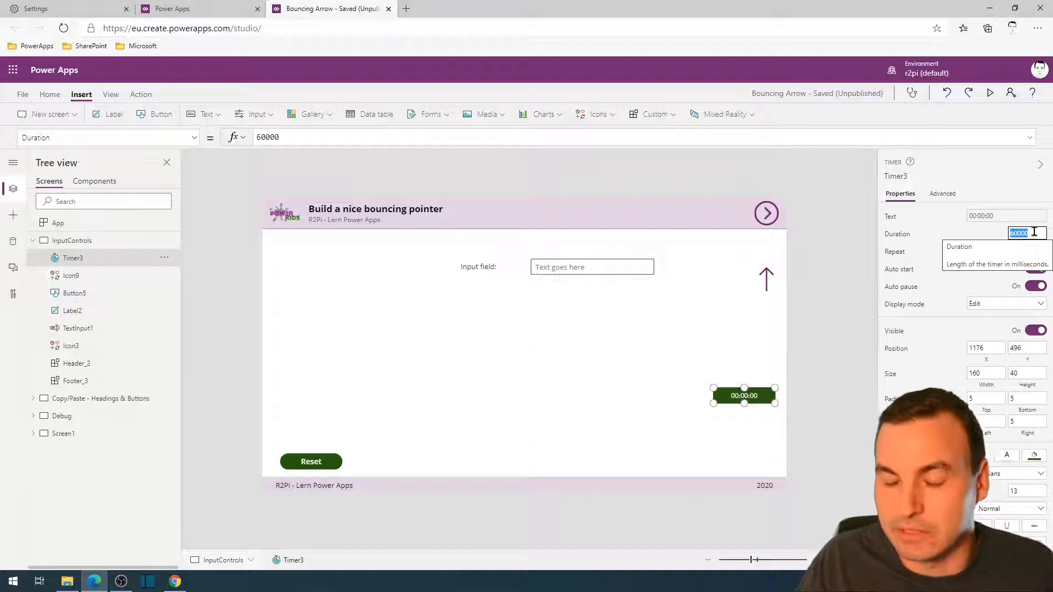
pyautogui.write('10')
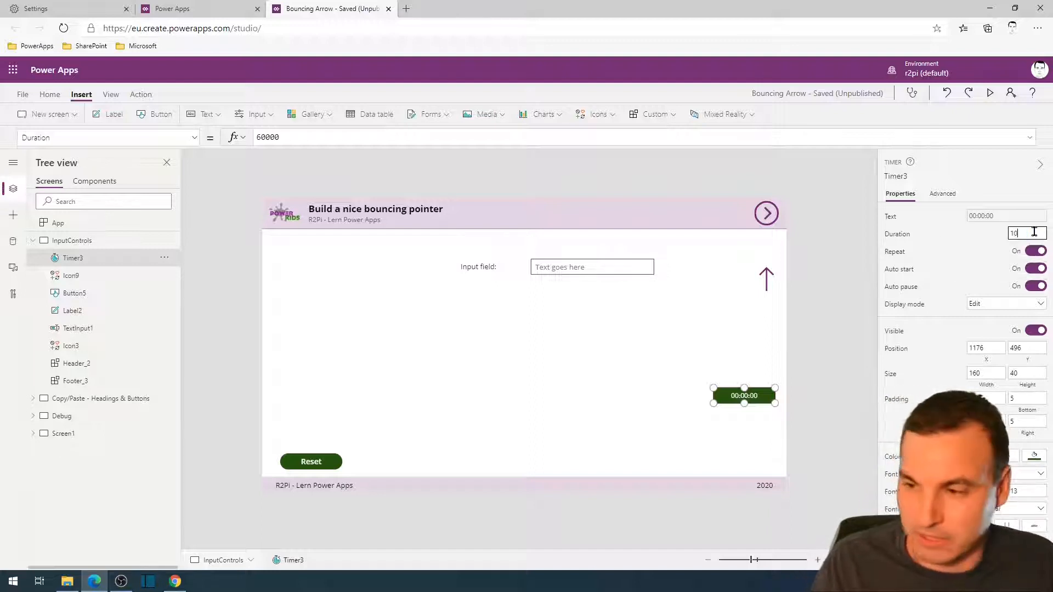
pyautogui.write('1000')
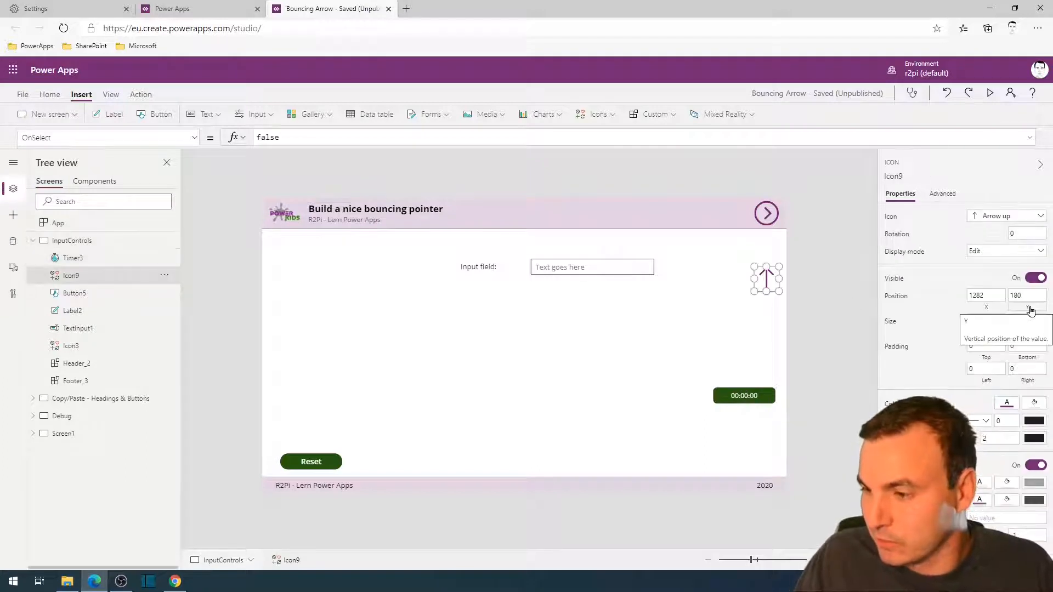
# Set the arrow's Y to 82+100*(Timer3.Value/Timer3.Duration) and preview the app
pyautogui.click(1027, 296)
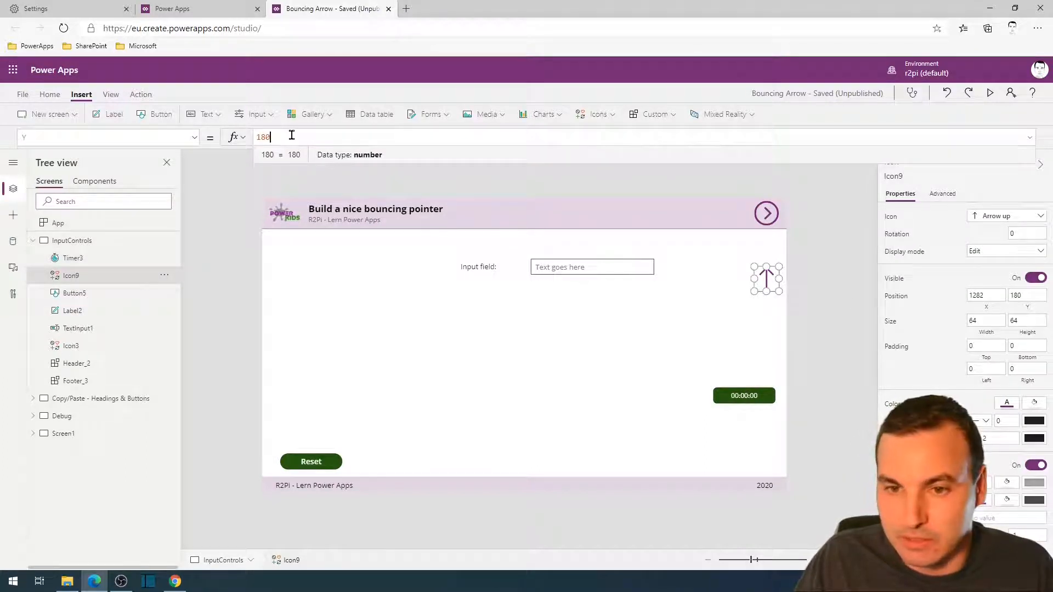
pyautogui.write('200')
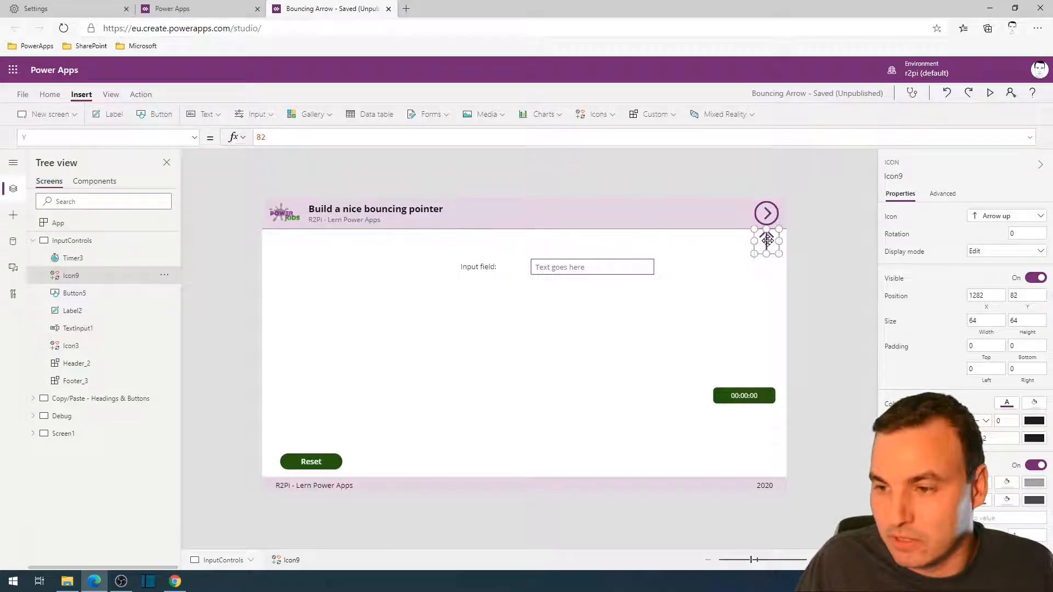
pyautogui.click(297, 137)
pyautogui.write('+100')
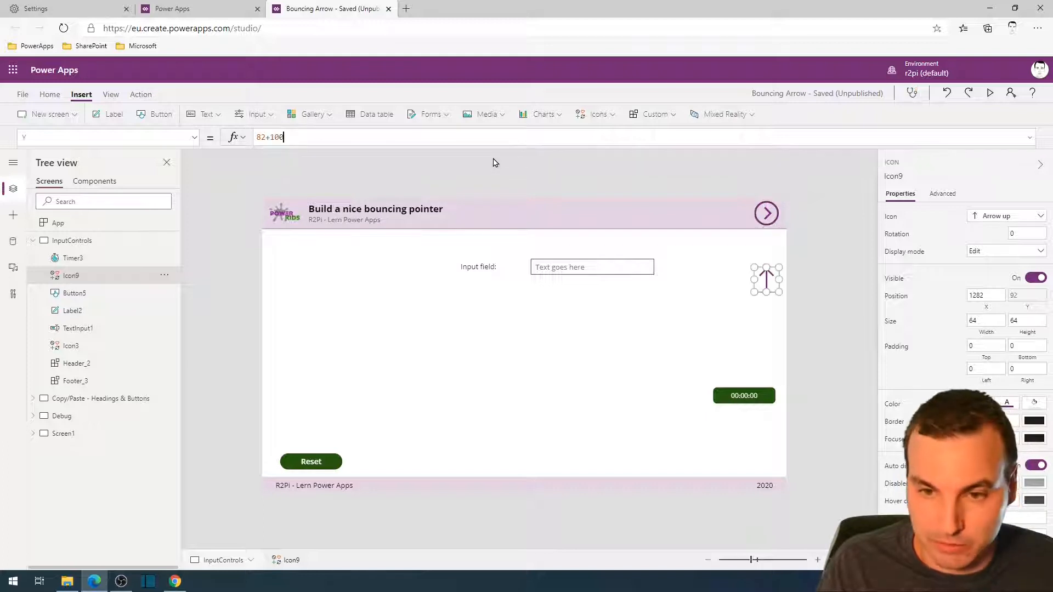
pyautogui.write('*')
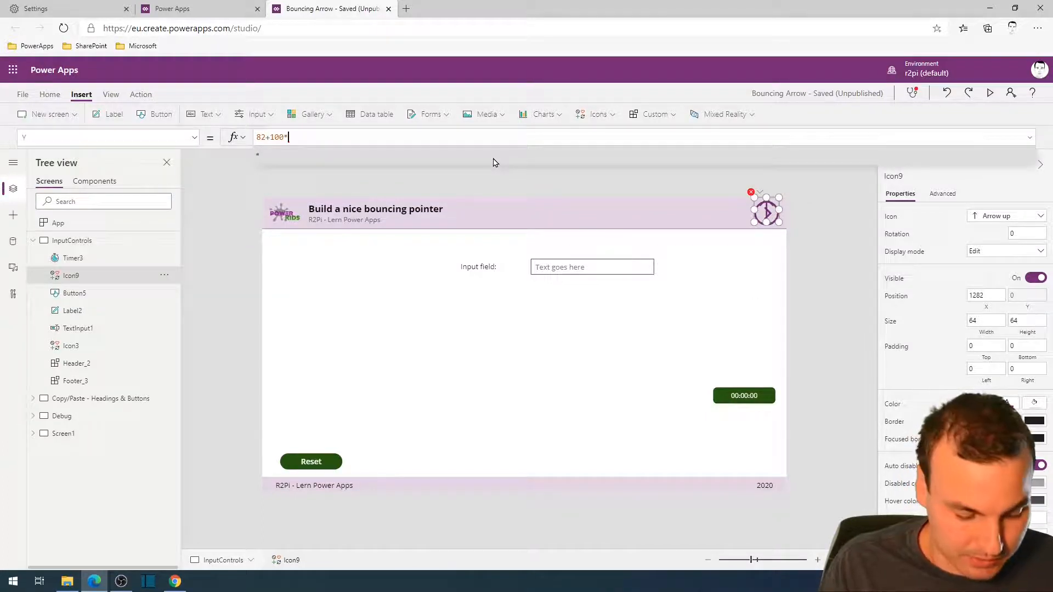
pyautogui.write('(Timer3')
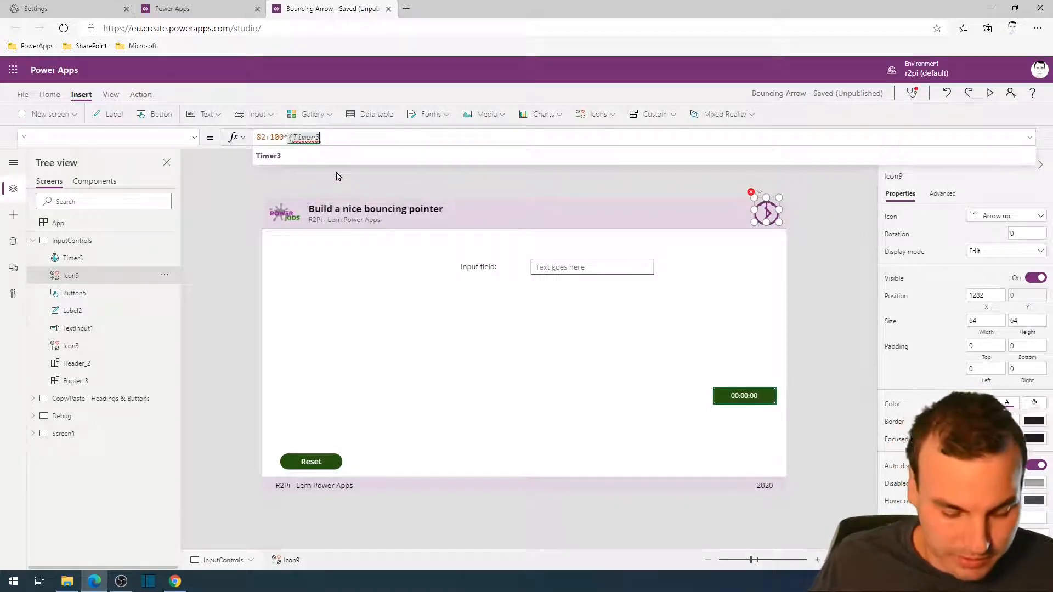
pyautogui.write('.Value')
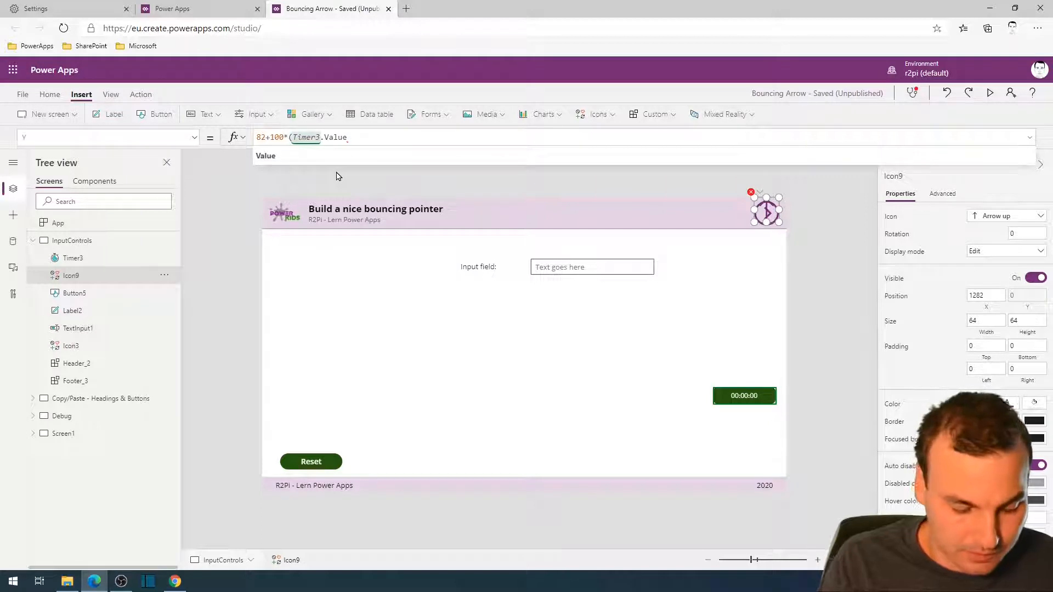
pyautogui.write('/TimerDur')
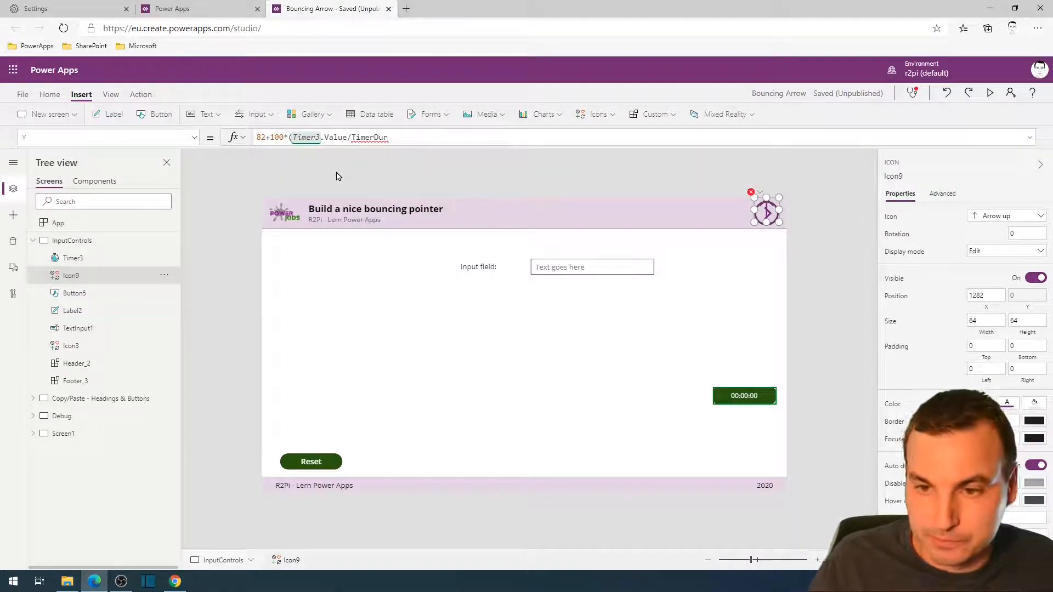
pyautogui.press('Backspace')
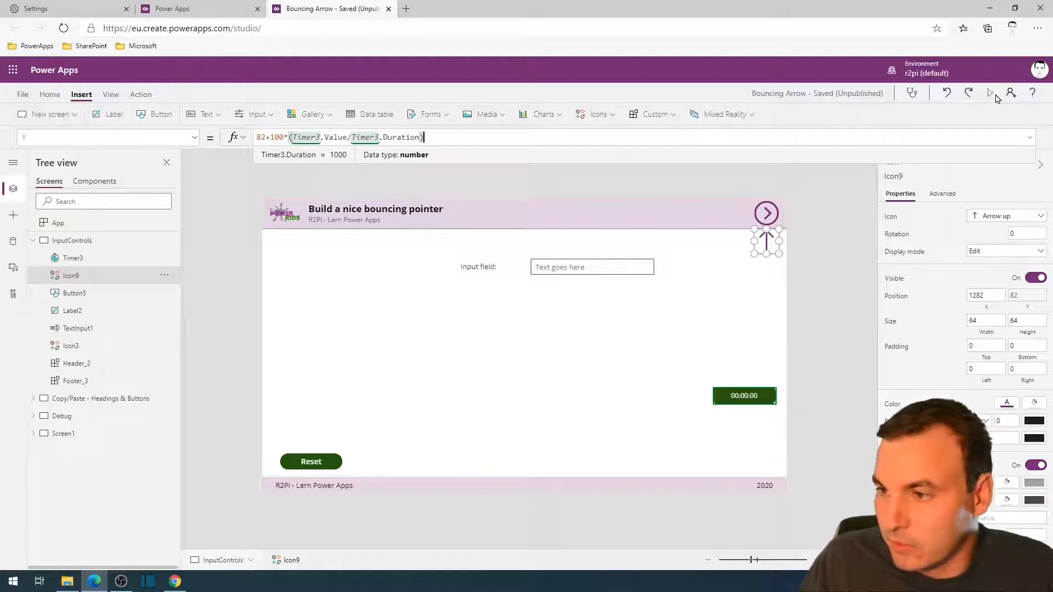
pyautogui.click(990, 93)
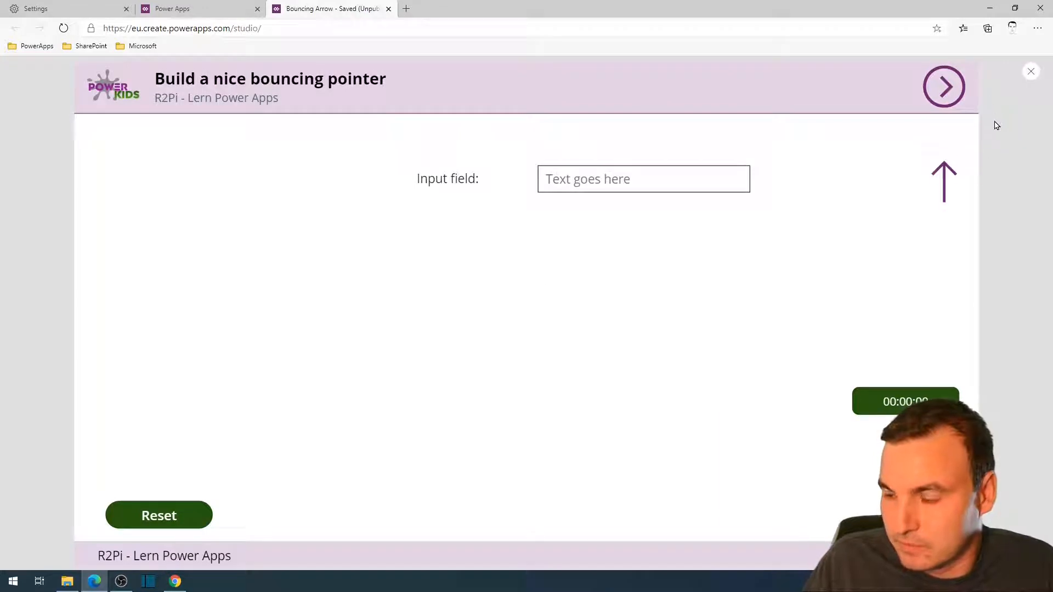
pyautogui.moveTo(954, 130)
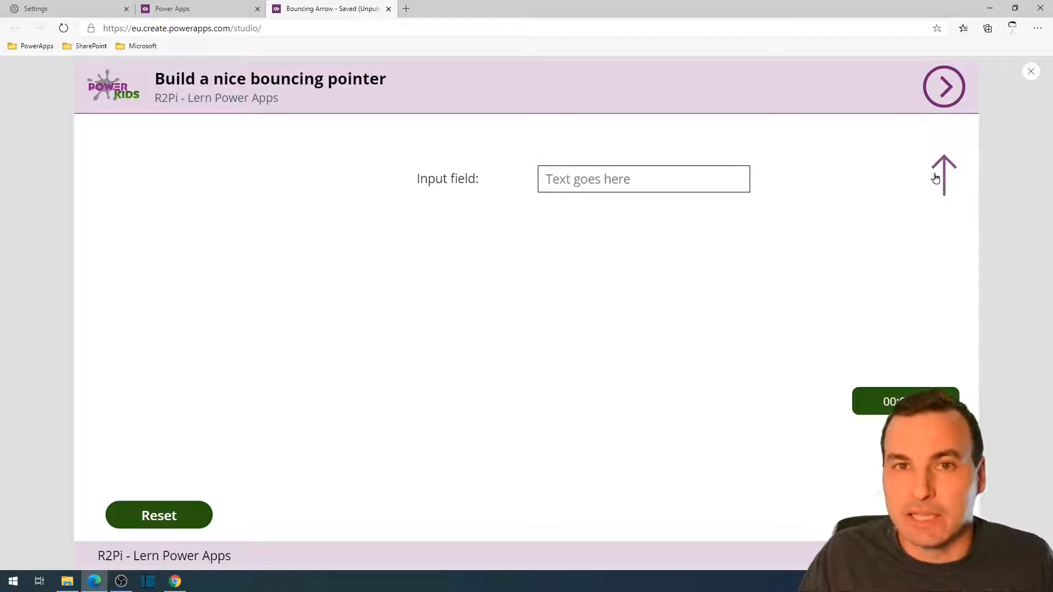
pyautogui.moveTo(955, 205)
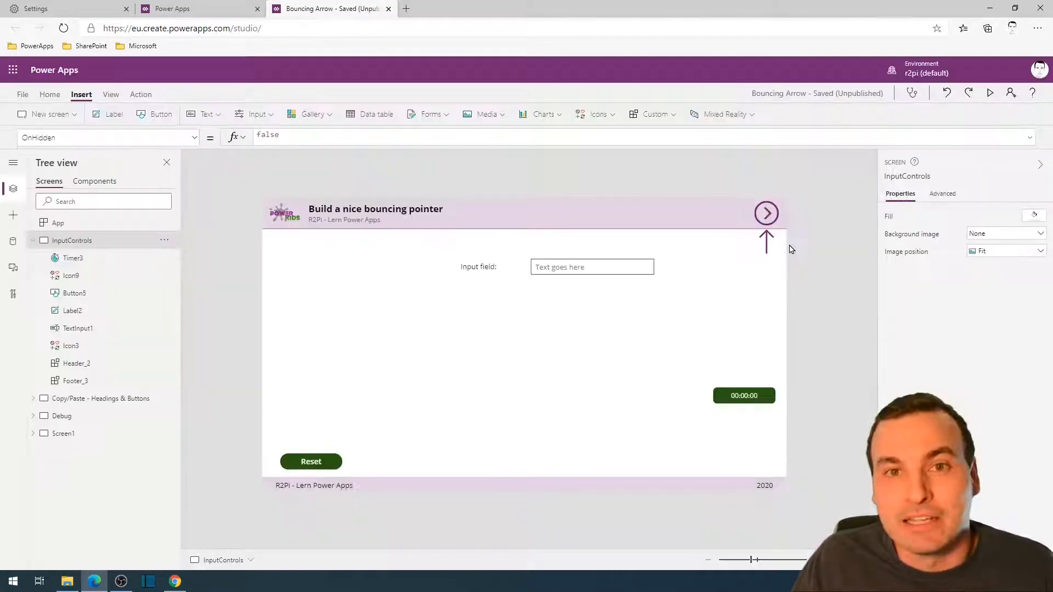
# Edit Icon9's Y formula to multiply the timer fraction by 2*Pi() inside Sin()
pyautogui.click(766, 240)
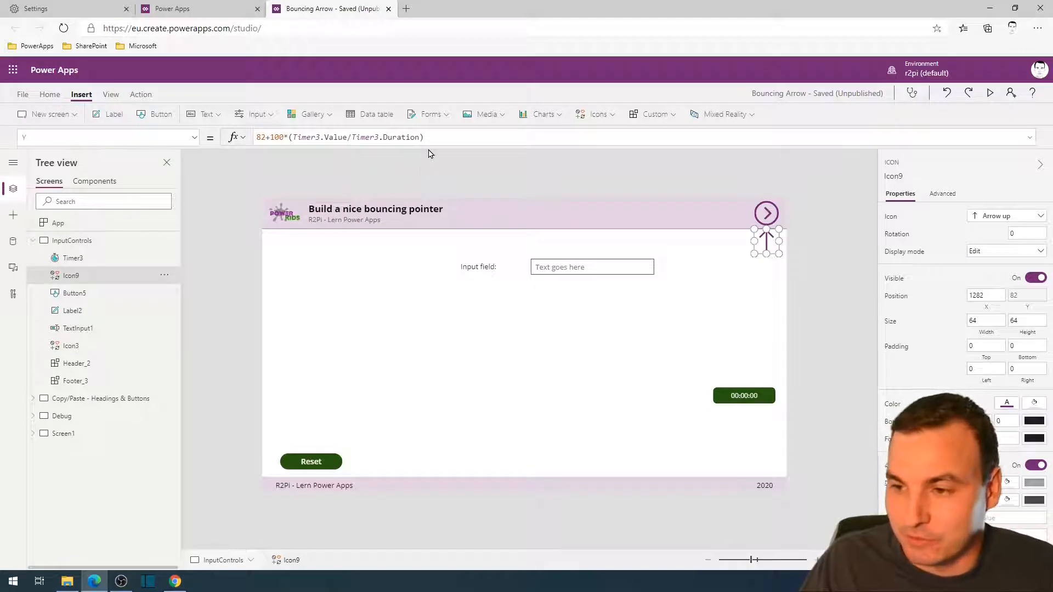
pyautogui.click(299, 137)
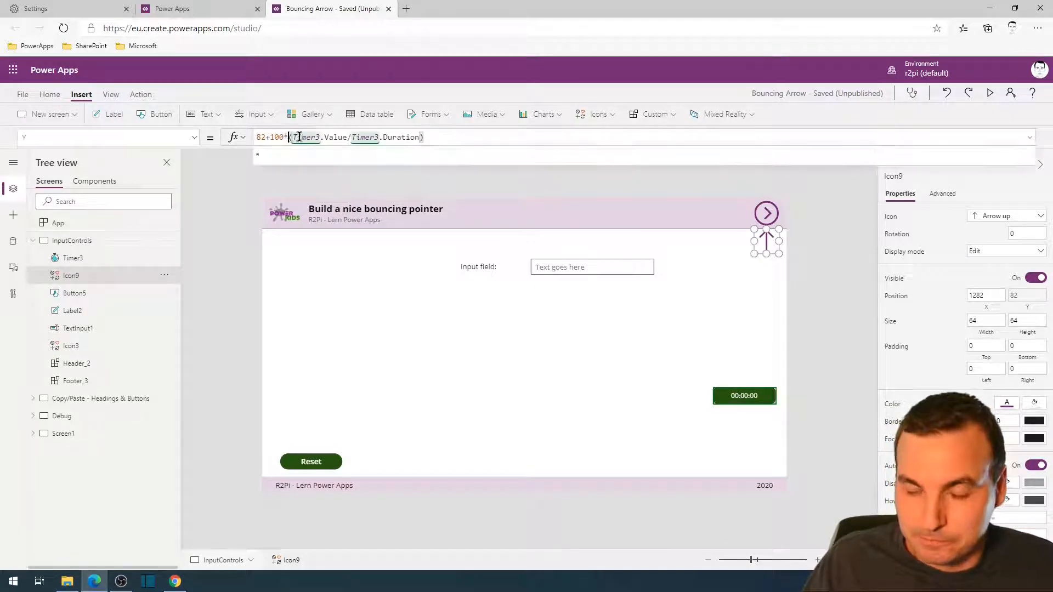
pyautogui.click(305, 137)
pyautogui.write('Sin')
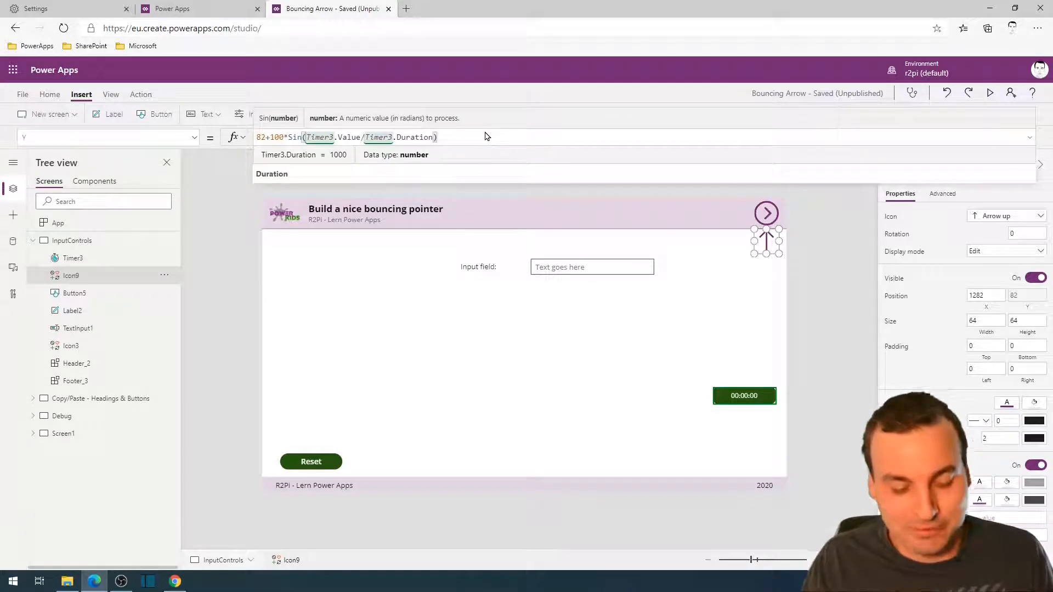
pyautogui.write('*')
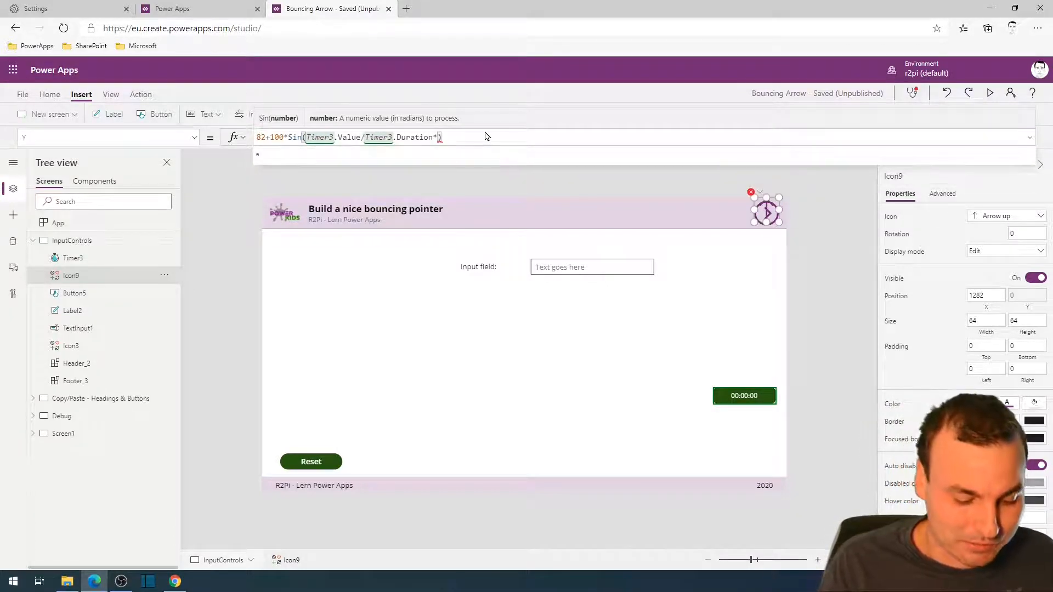
pyautogui.write('2*Pi')
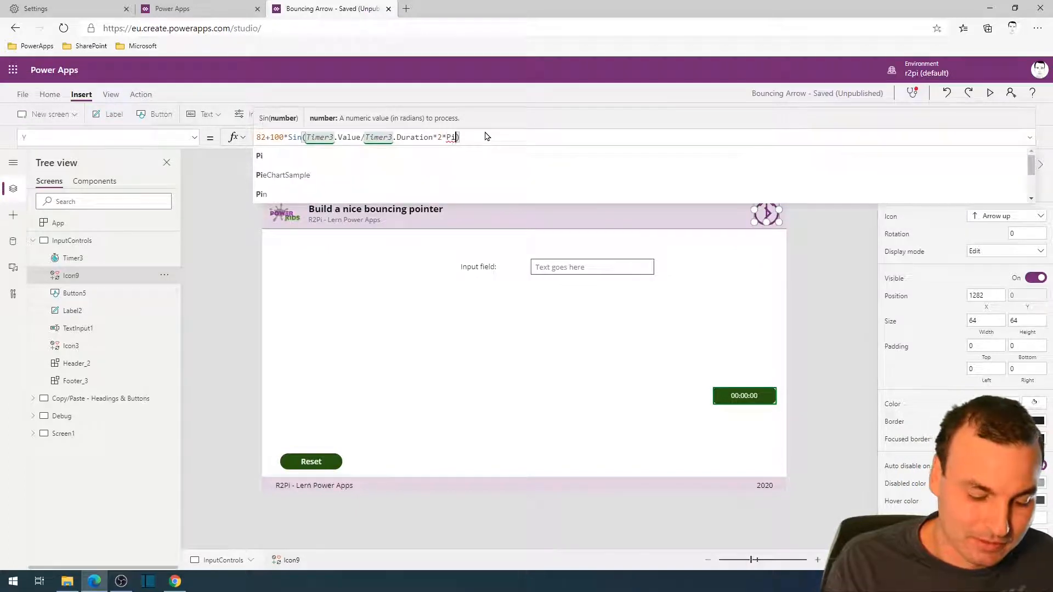
pyautogui.write('()')
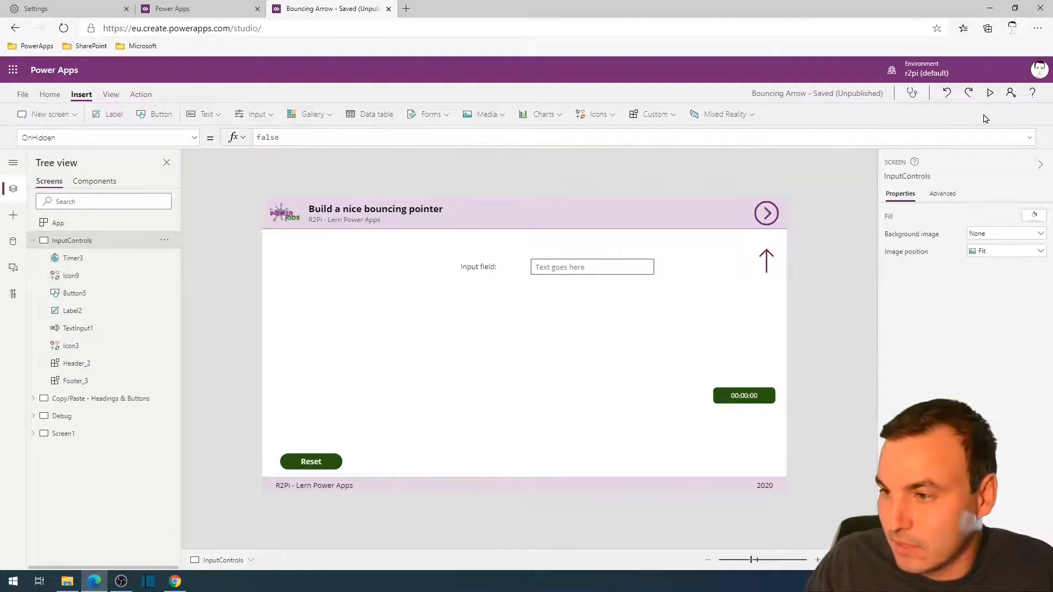
# Preview the app to watch the arrow bounce, then return to editing
pyautogui.click(990, 93)
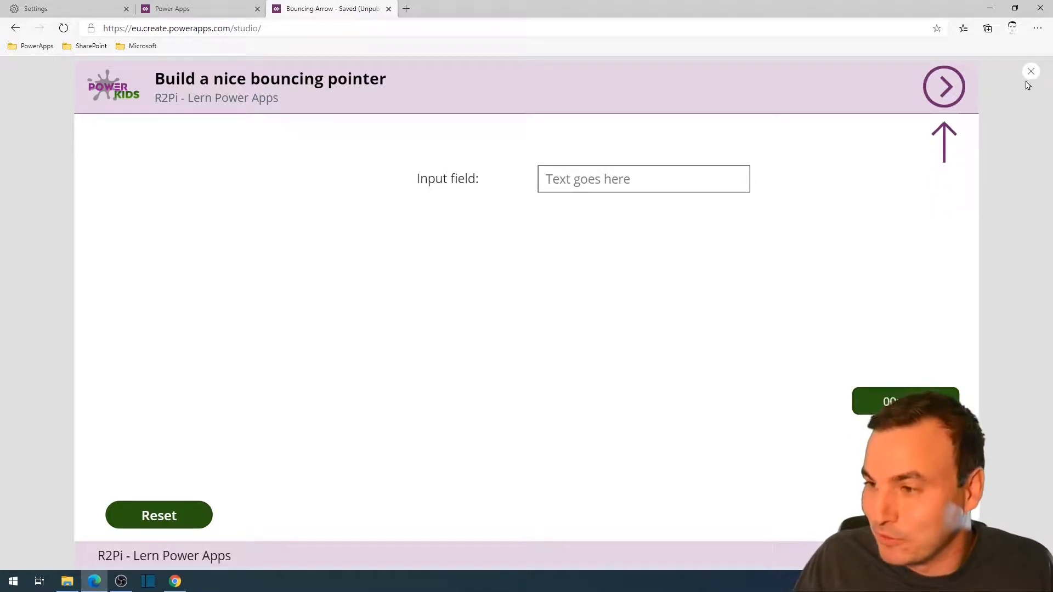
pyautogui.click(1031, 71)
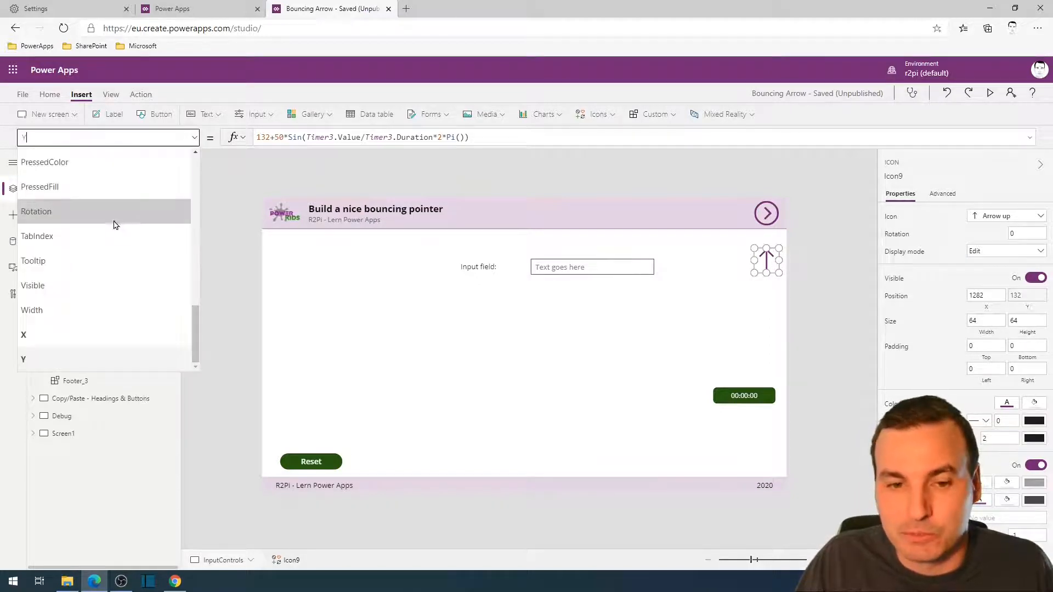
# Set the arrow's Visible to !IsBlank(TextInput1) and test by typing 'asdasd' in preview
pyautogui.click(32, 284)
pyautogui.write('!IsBlank(TextInput1')
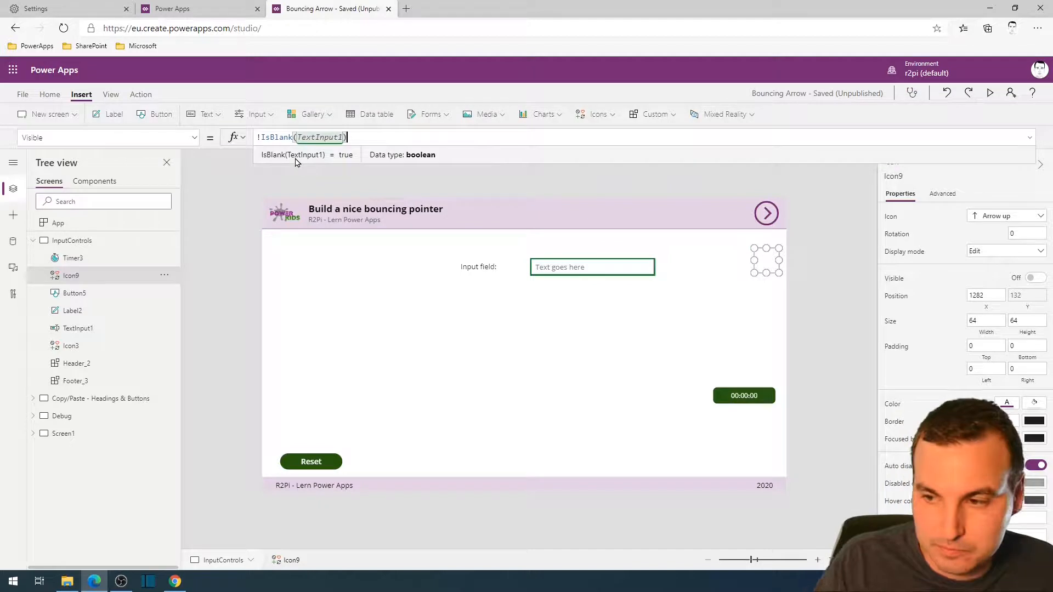
pyautogui.click(989, 92)
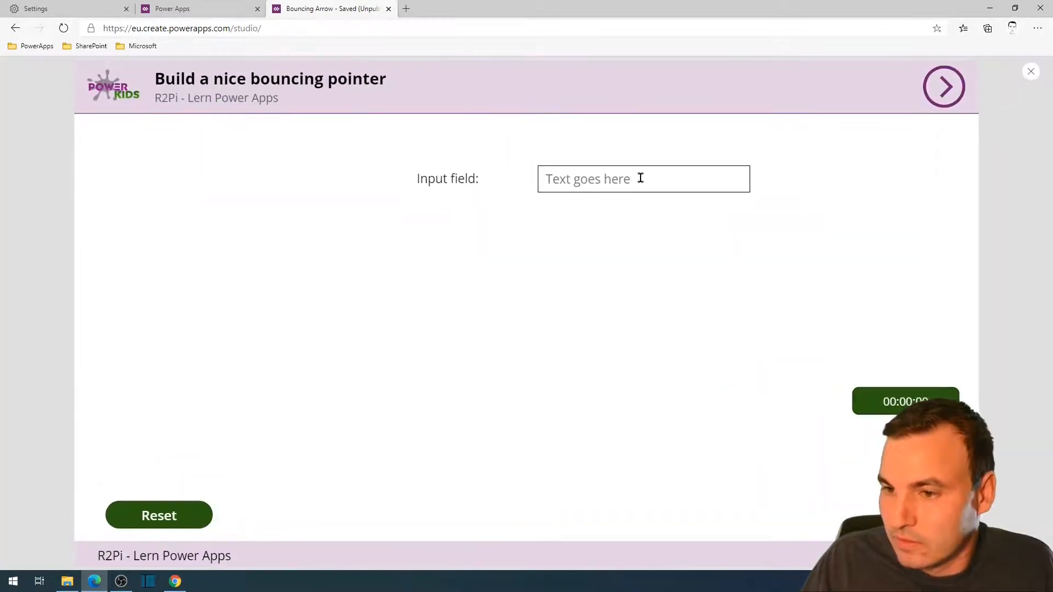
pyautogui.write('asdasd')
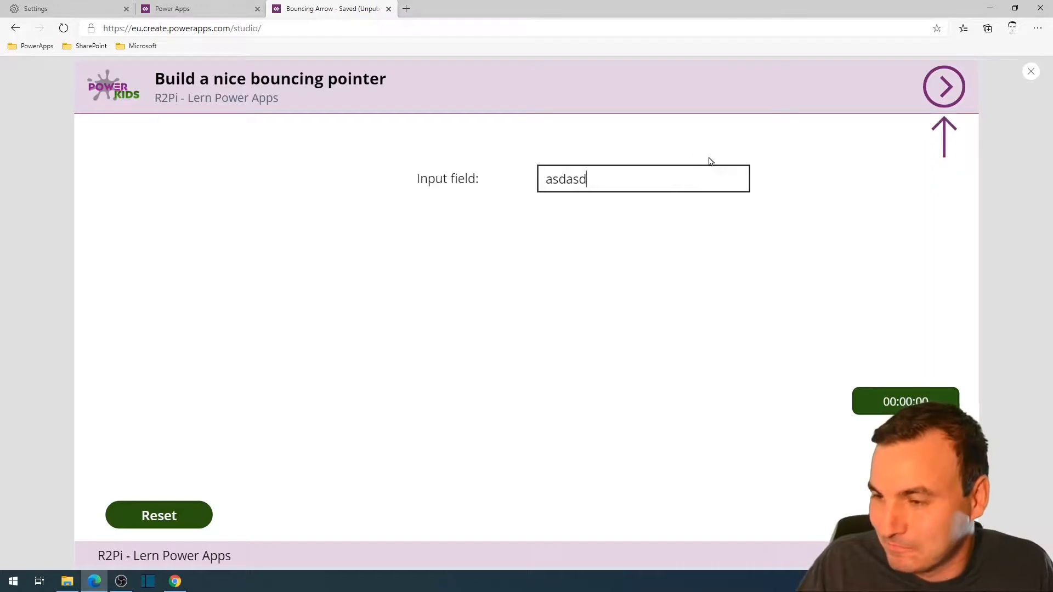
pyautogui.moveTo(900, 135)
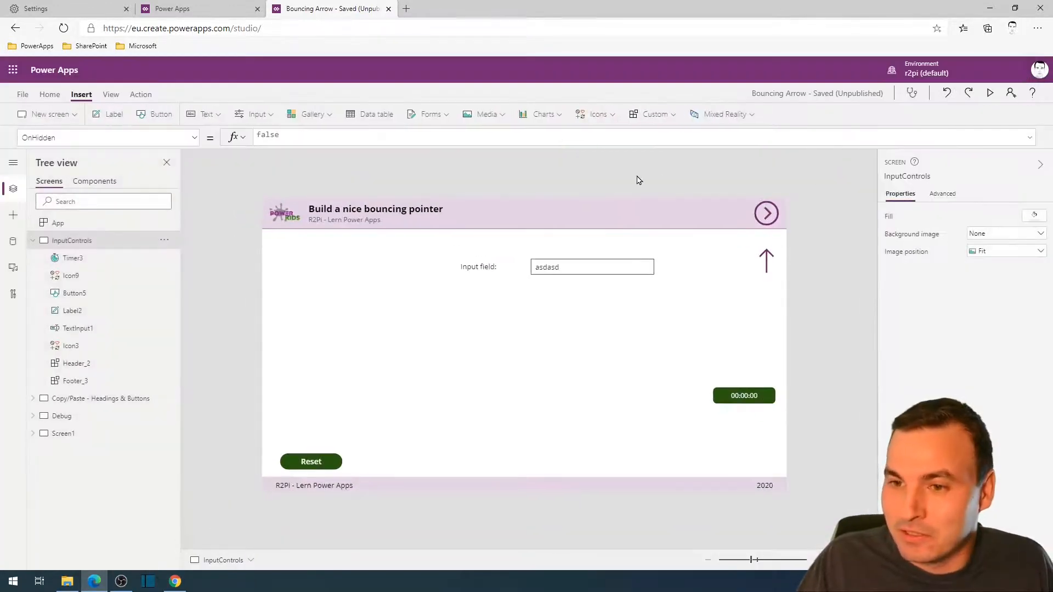
# Insert a Circle shape, shrink it and move it toward the middle of the screen
pyautogui.click(595, 114)
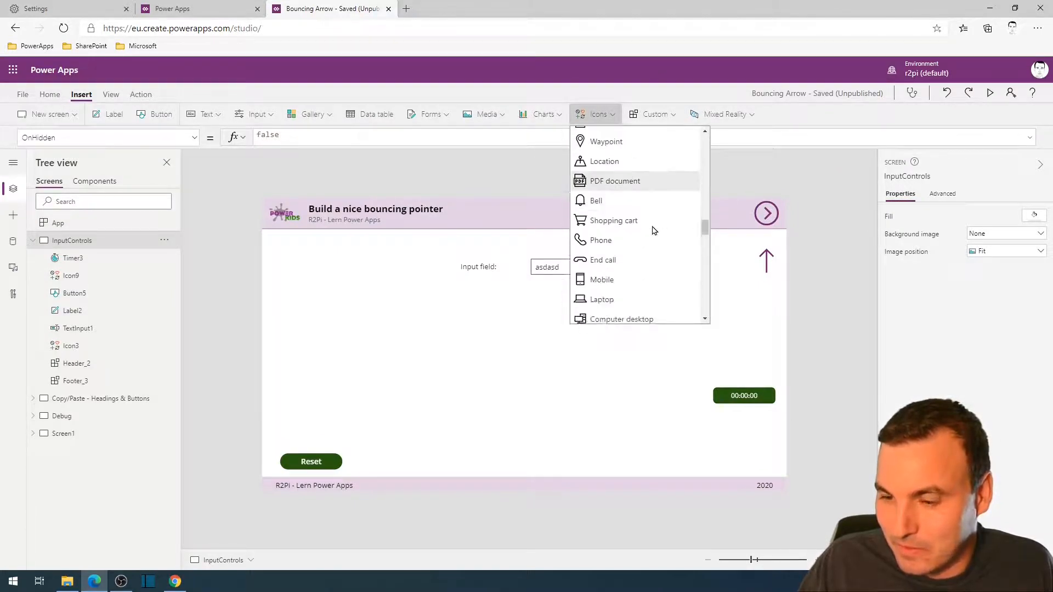
pyautogui.scroll(-3)
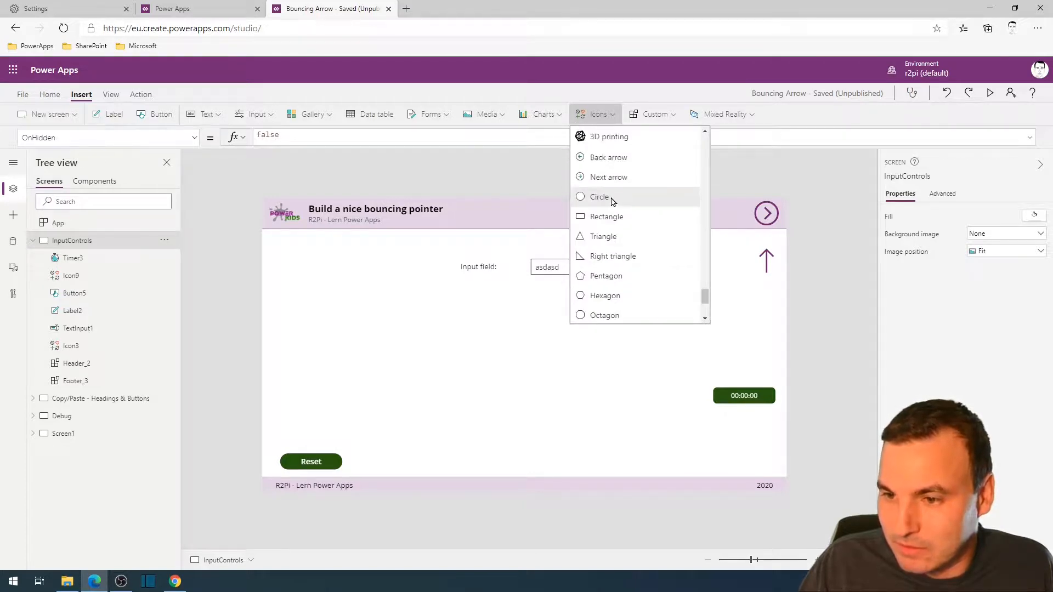
pyautogui.click(599, 197)
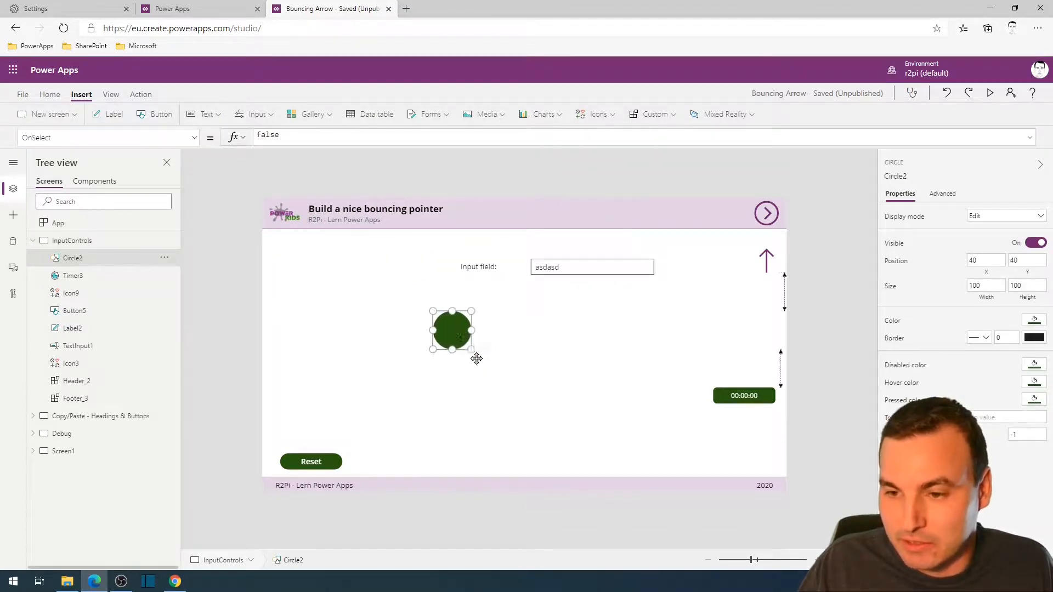
pyautogui.moveTo(452, 331); pyautogui.dragTo(504, 353)
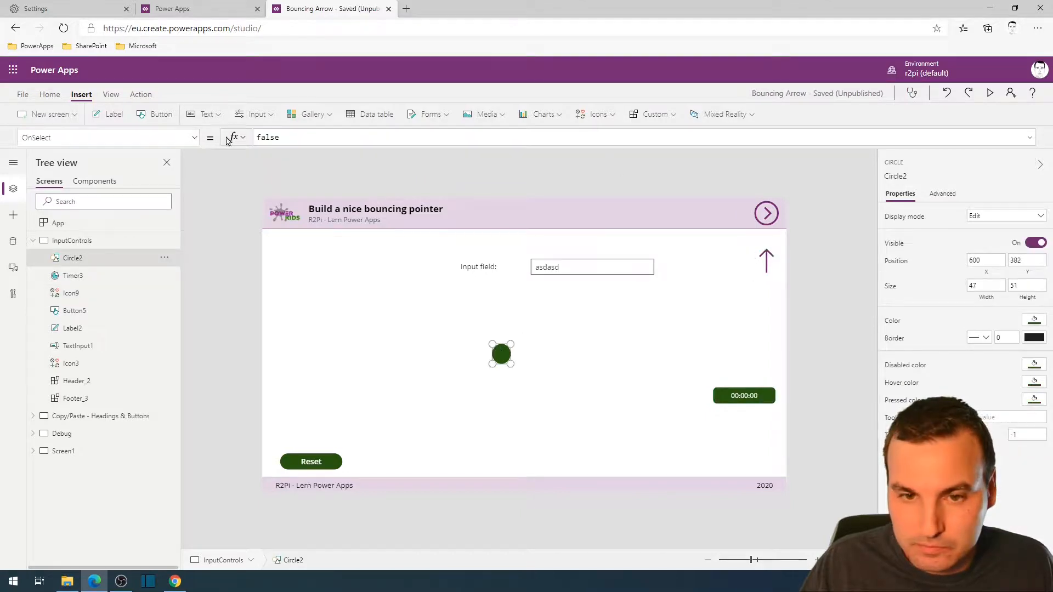
pyautogui.click(108, 137)
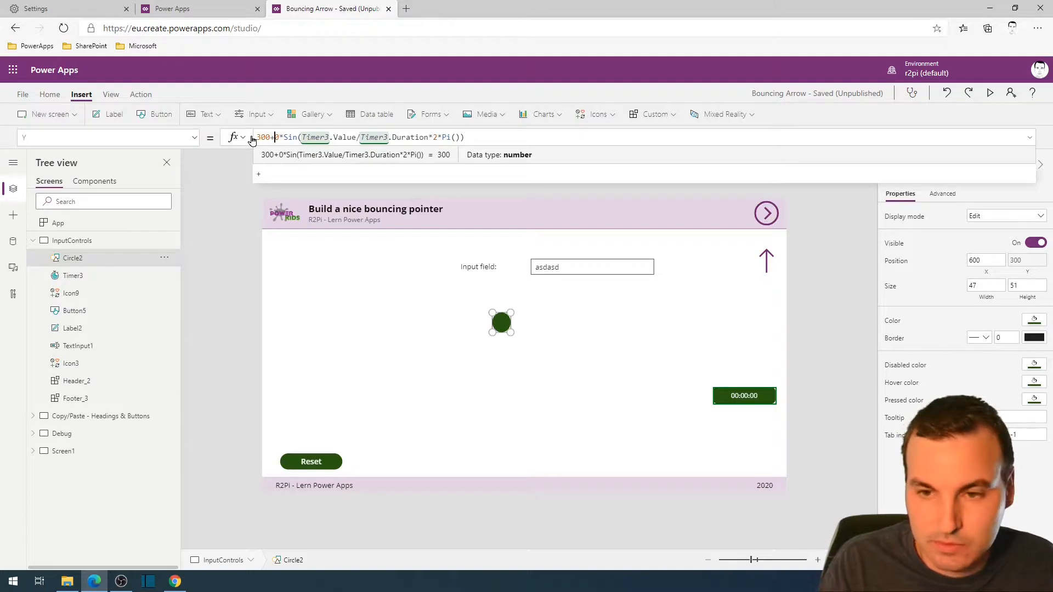
# Set the circle's Y to 300+150*Sin(...) and X to 300+150*Cos(...), then preview
pyautogui.write('15')
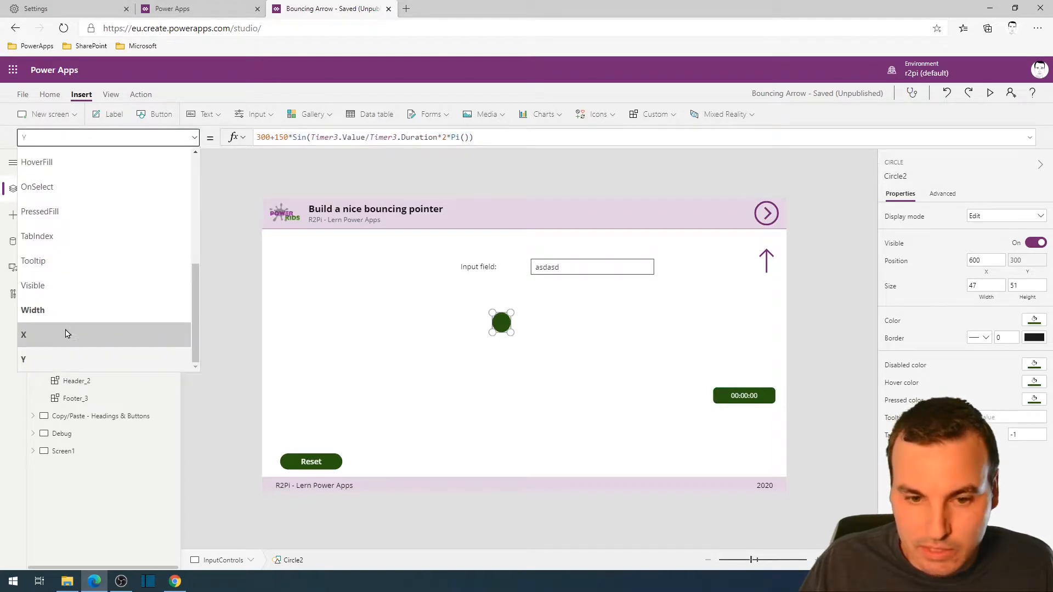
pyautogui.click(23, 335)
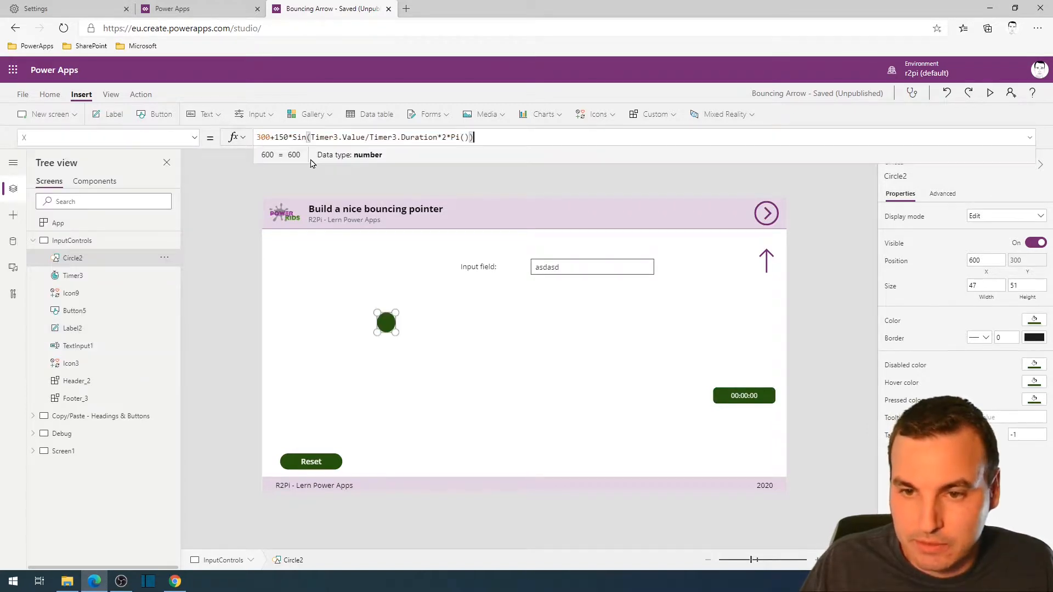
pyautogui.click(309, 137)
pyautogui.write('Cos')
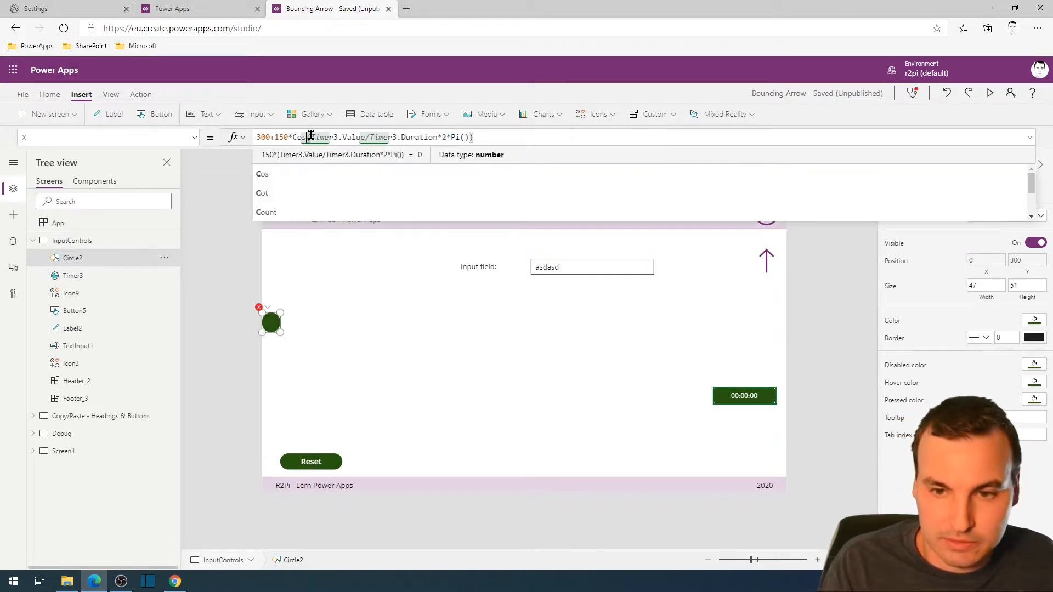
pyautogui.click(1029, 137)
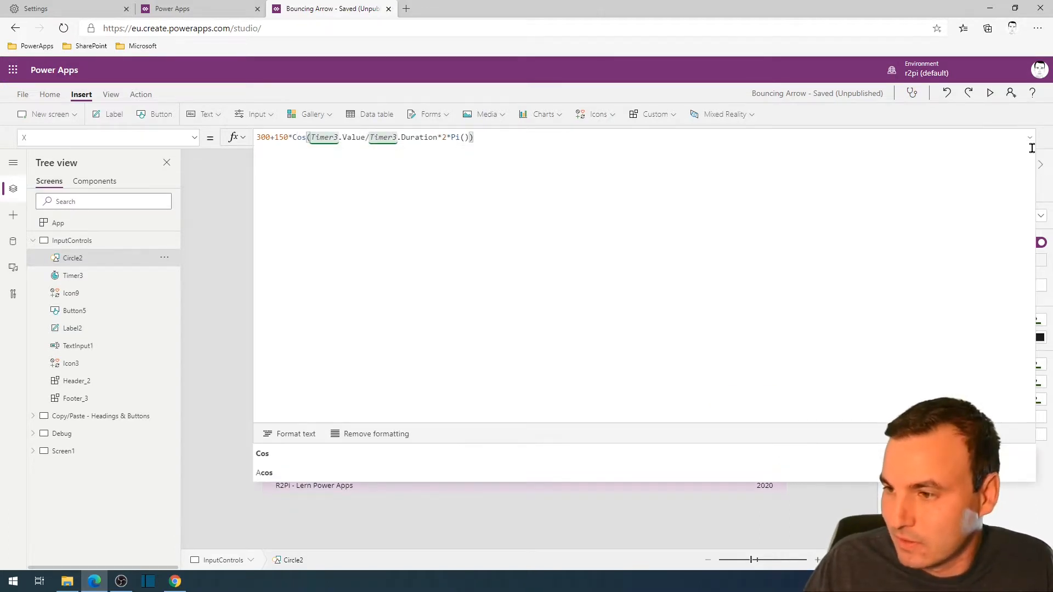
pyautogui.click(990, 93)
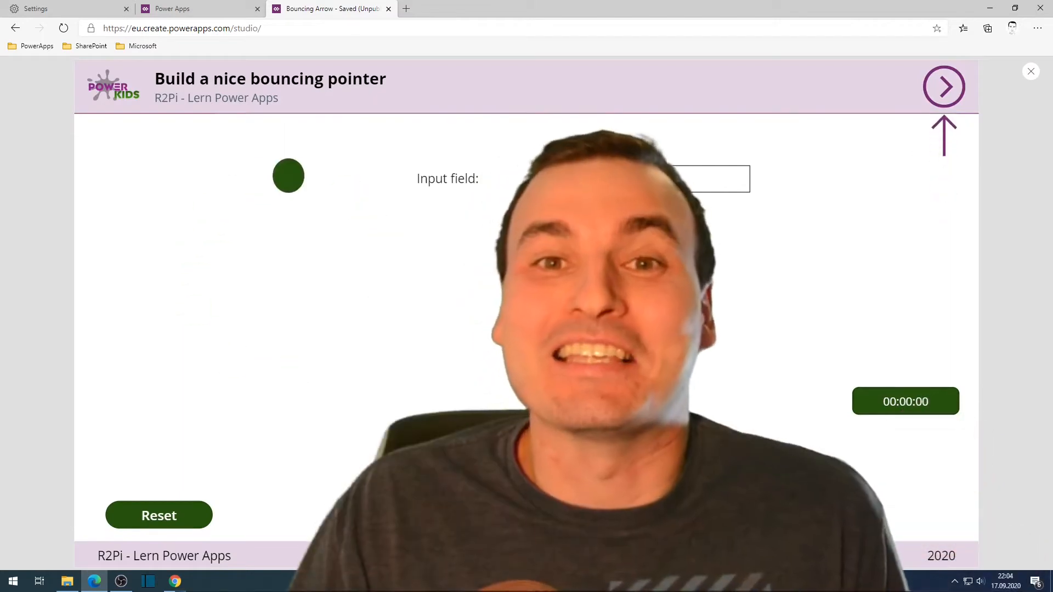